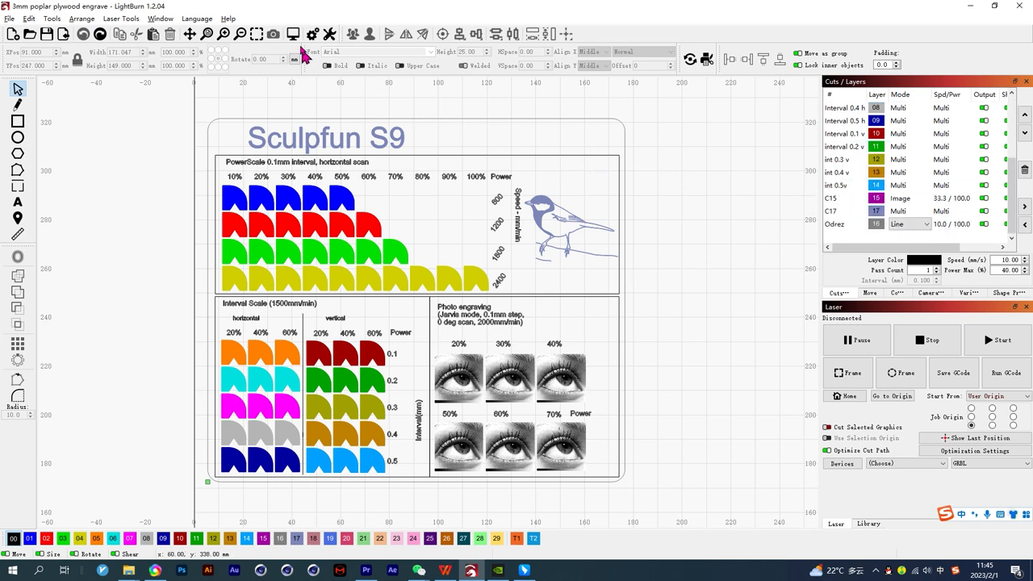
# Step: View the white-to-black gradient power test image (Power test.jpg) in the photo viewer
pyautogui.click(289, 36)
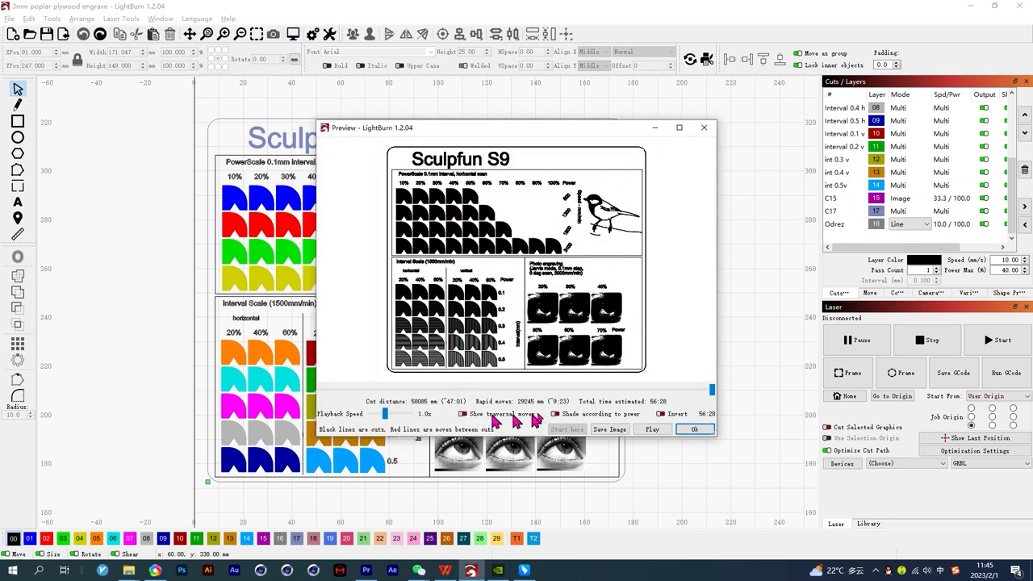
pyautogui.click(679, 127)
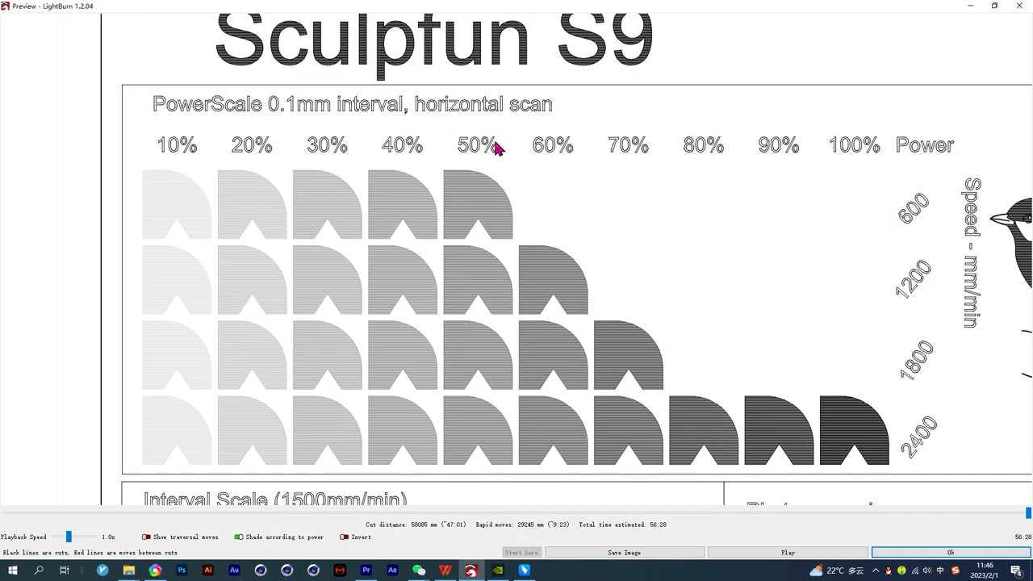
pyautogui.scroll(-3)
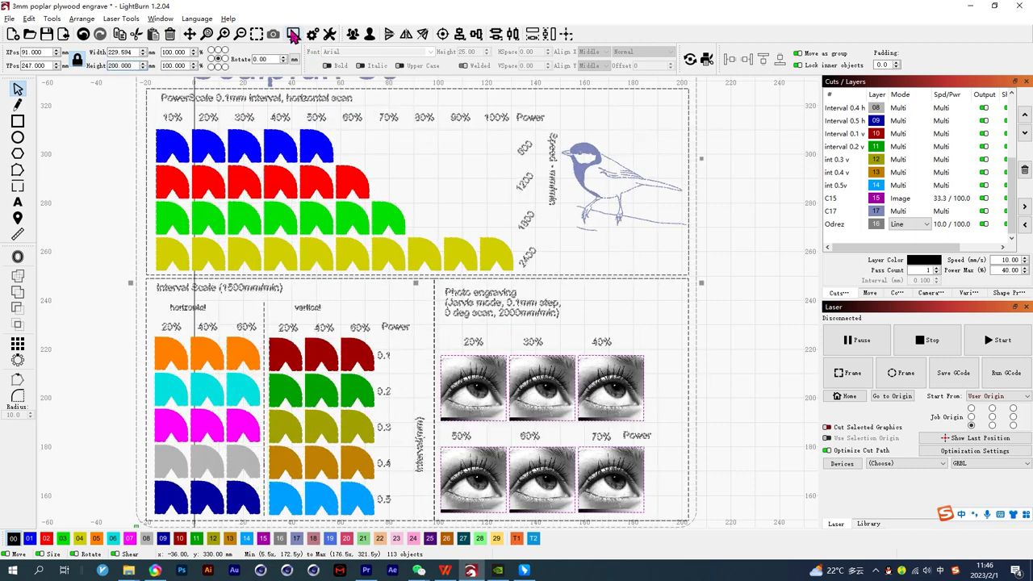
pyautogui.click(287, 32)
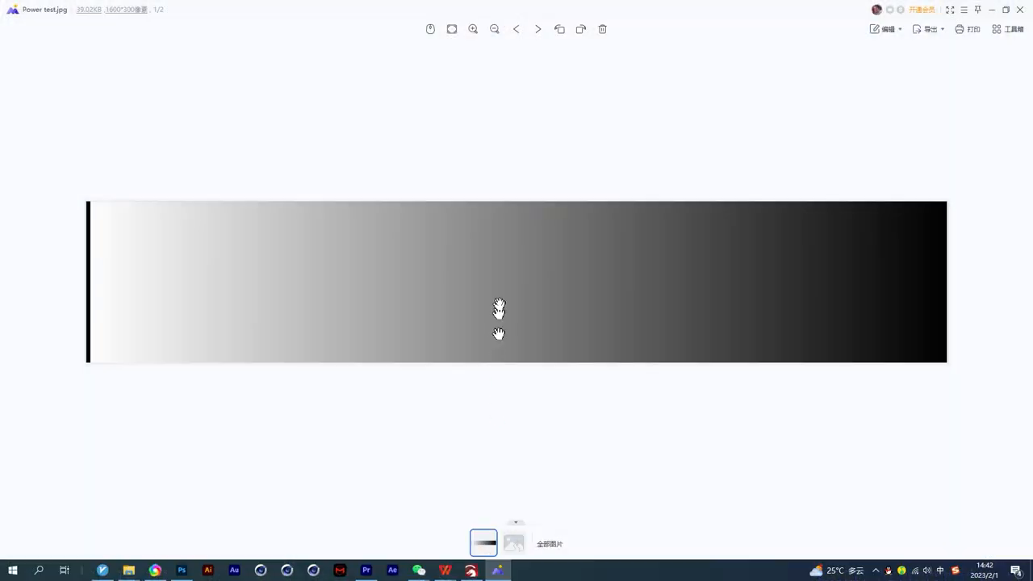
pyautogui.click(497, 568)
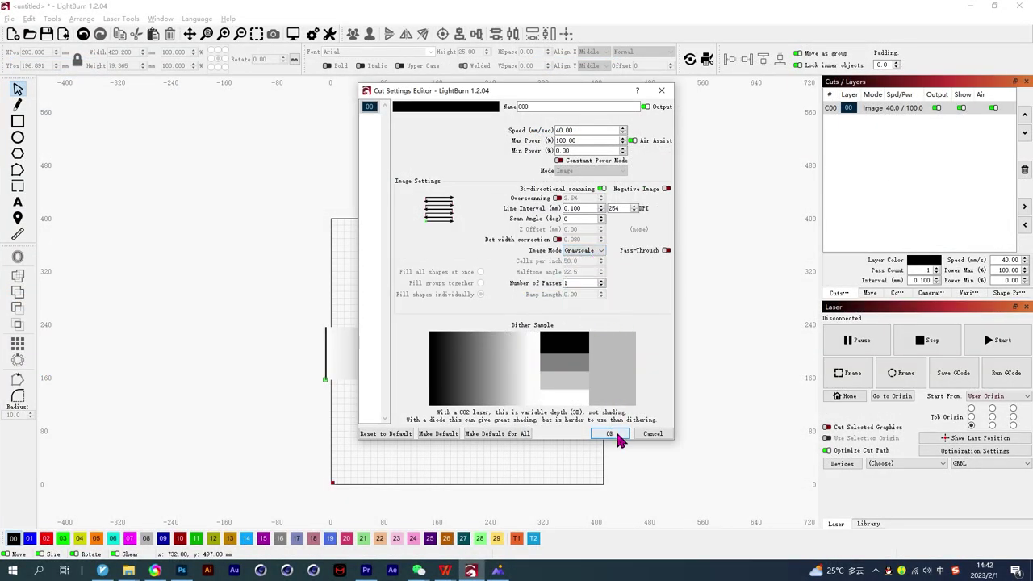
# Step: Confirm grayscale cut settings for the gradient layer and set its speed to 6000
pyautogui.click(610, 432)
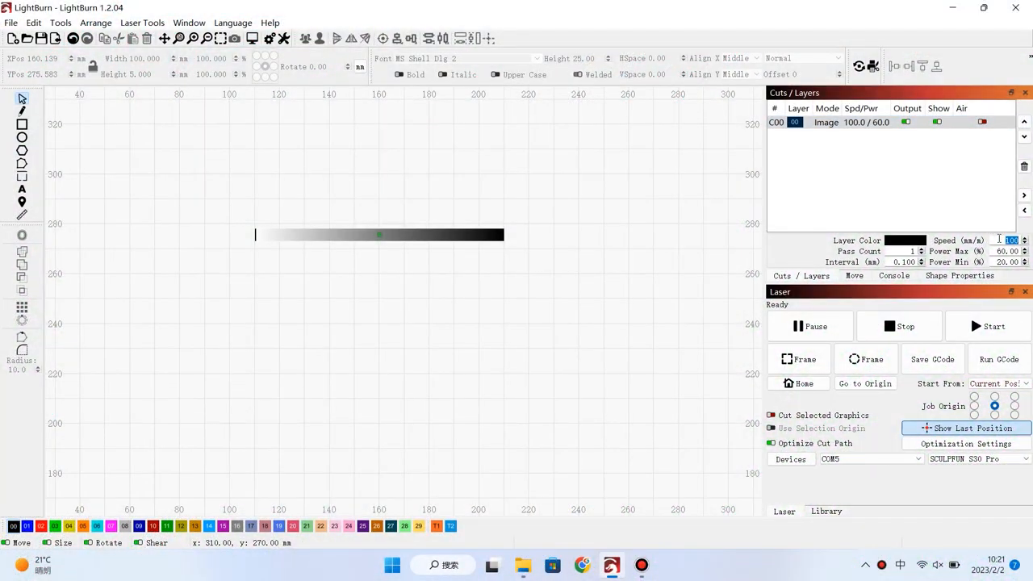
pyautogui.write('6000')
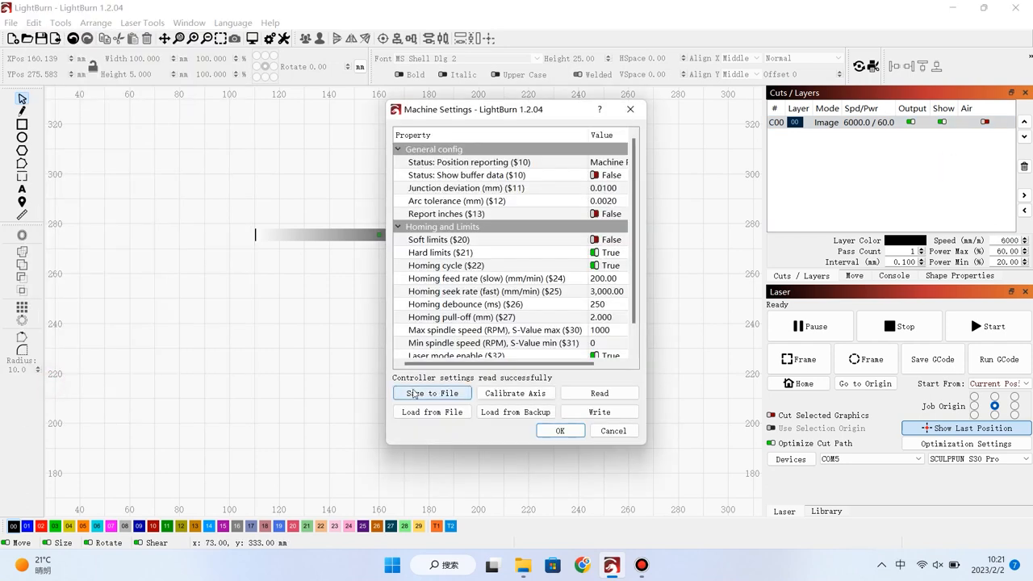
# Step: In Machine Settings, accept the vendor warning and set X Max rate ($110) to 10000 mm/min
pyautogui.scroll(-3)
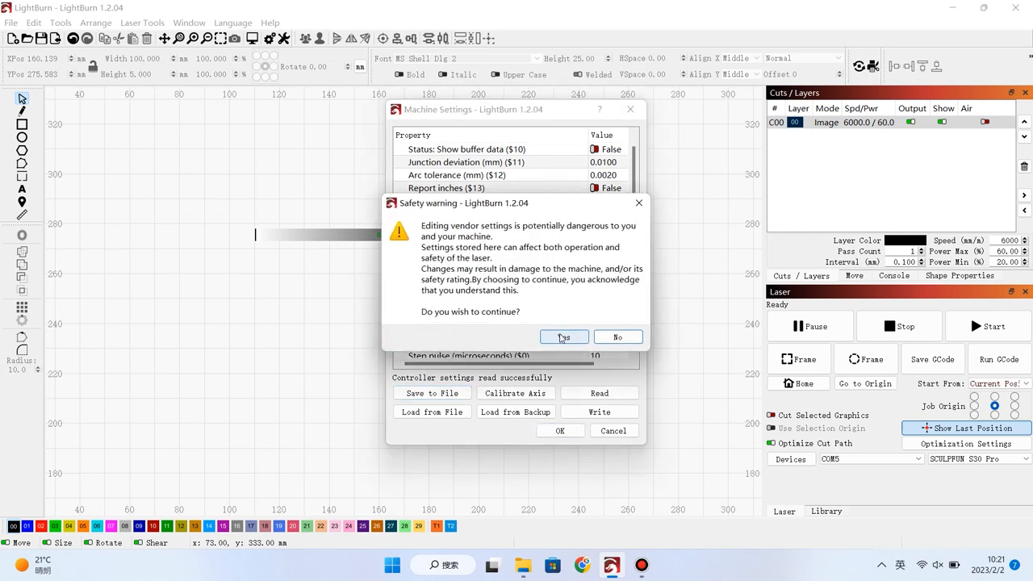
pyautogui.click(563, 338)
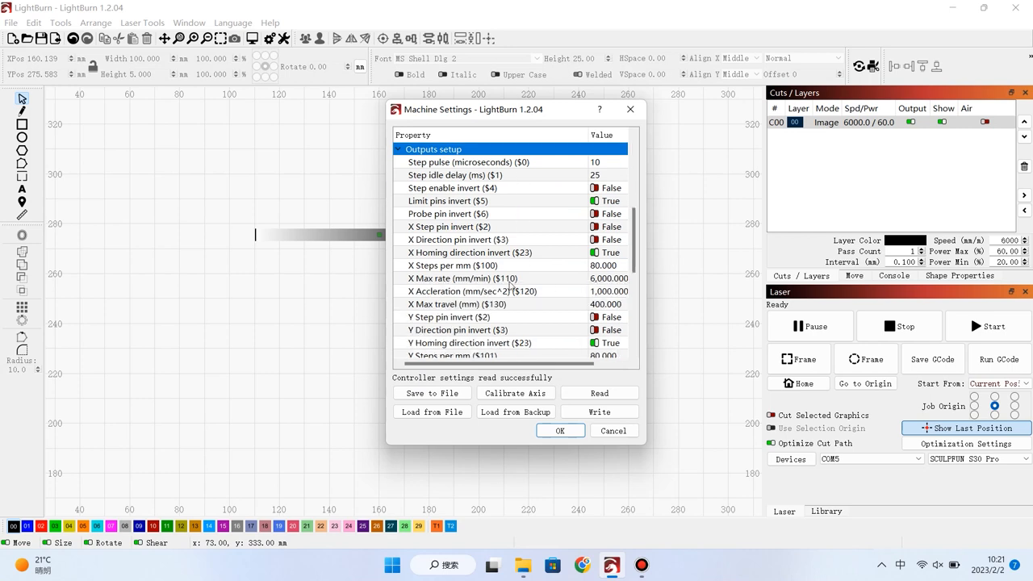
pyautogui.click(462, 278)
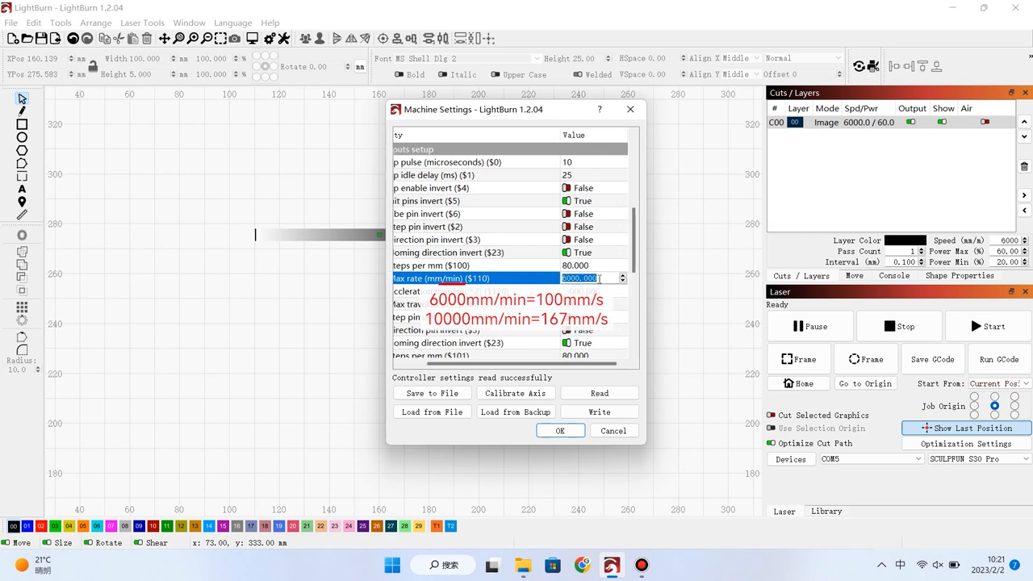
pyautogui.write('10000')
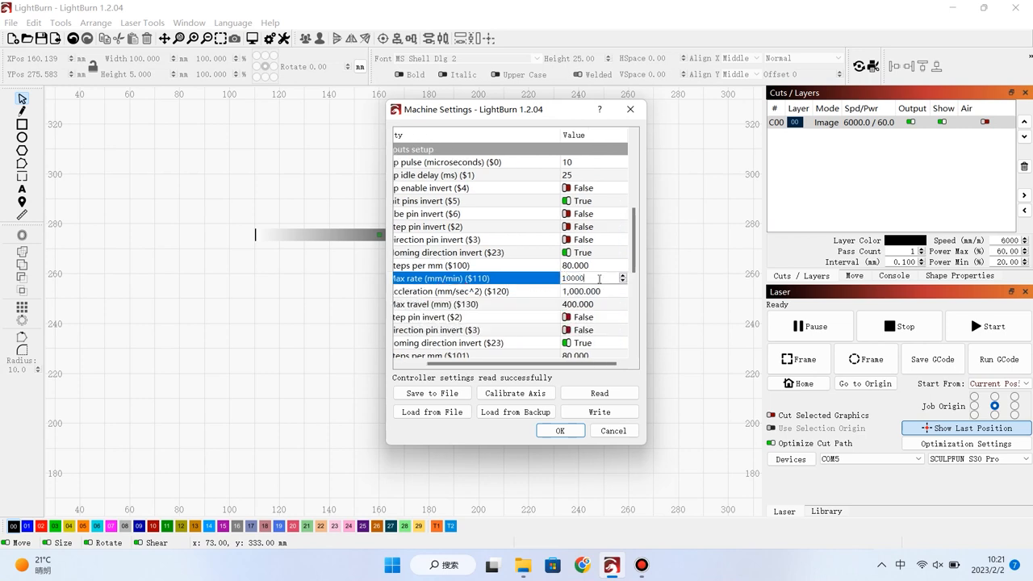
pyautogui.click(598, 412)
pyautogui.write('100')
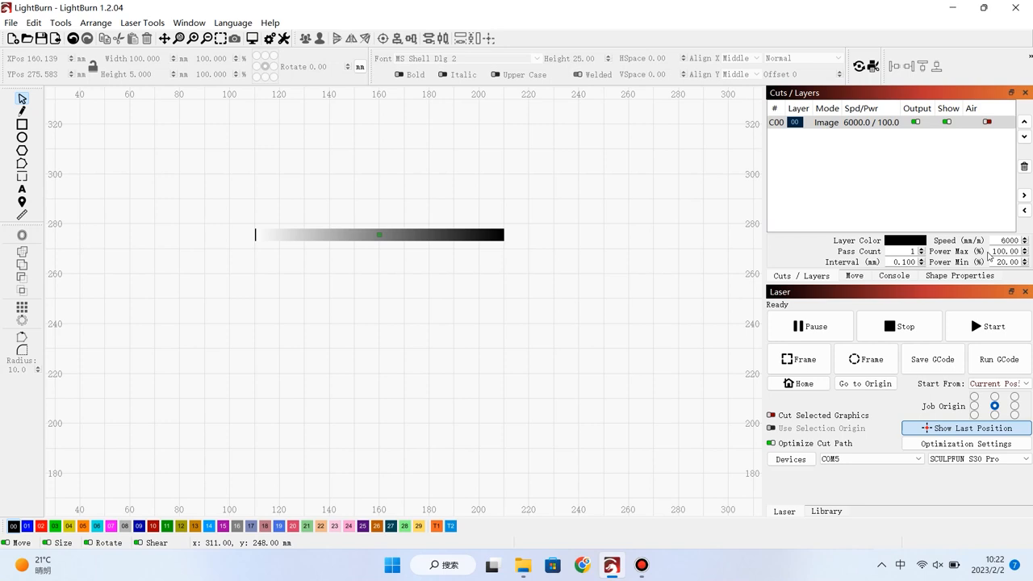
pyautogui.moveTo(978, 259)
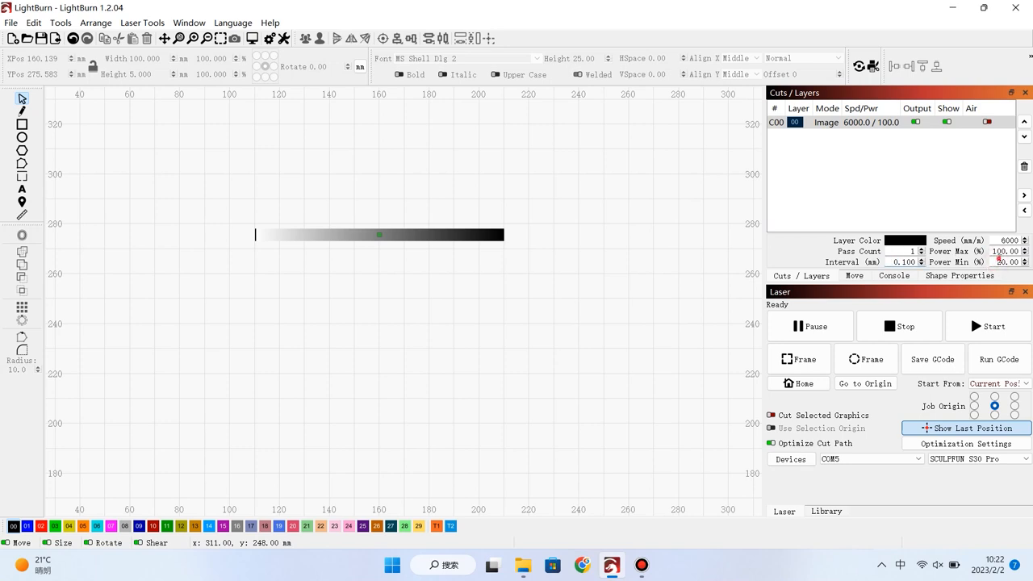
# Step: Set the image layer's Power Max to 100 and the job origin to the lower-left corner
pyautogui.click(1004, 261)
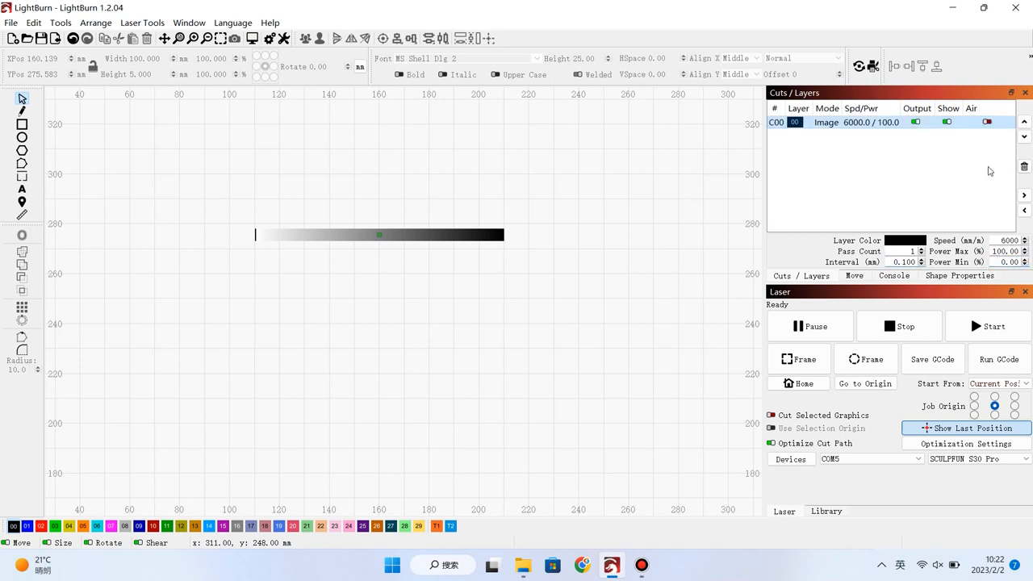
pyautogui.click(974, 416)
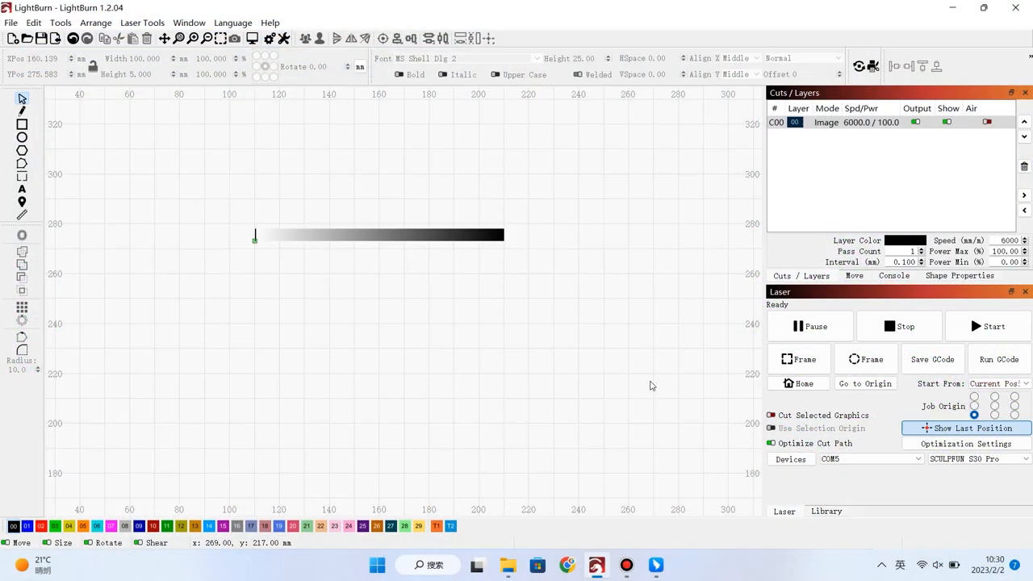
pyautogui.moveTo(645, 374)
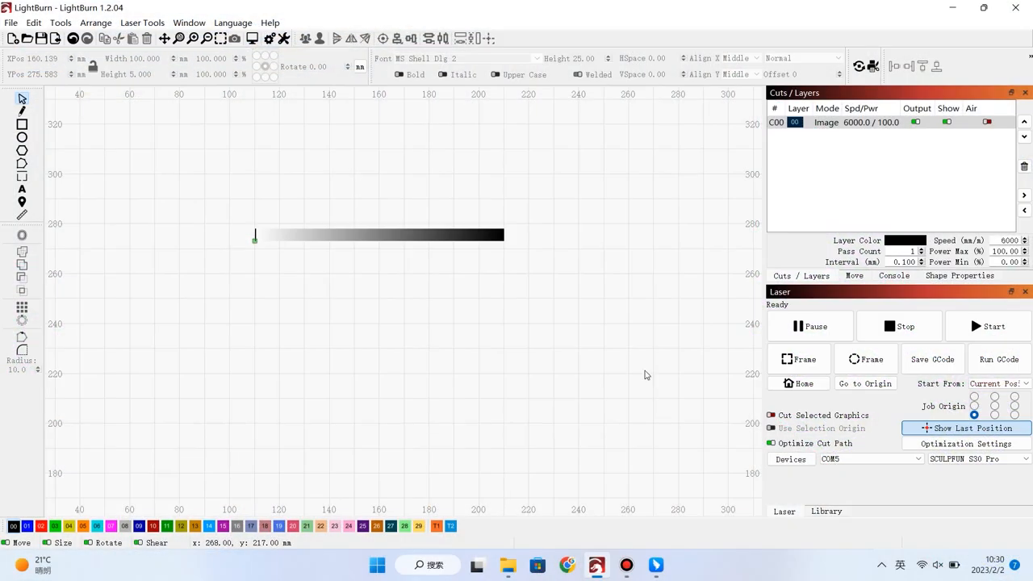
# Step: Set the gradient bar's position field to 300.000 before sending the job
pyautogui.click(380, 234)
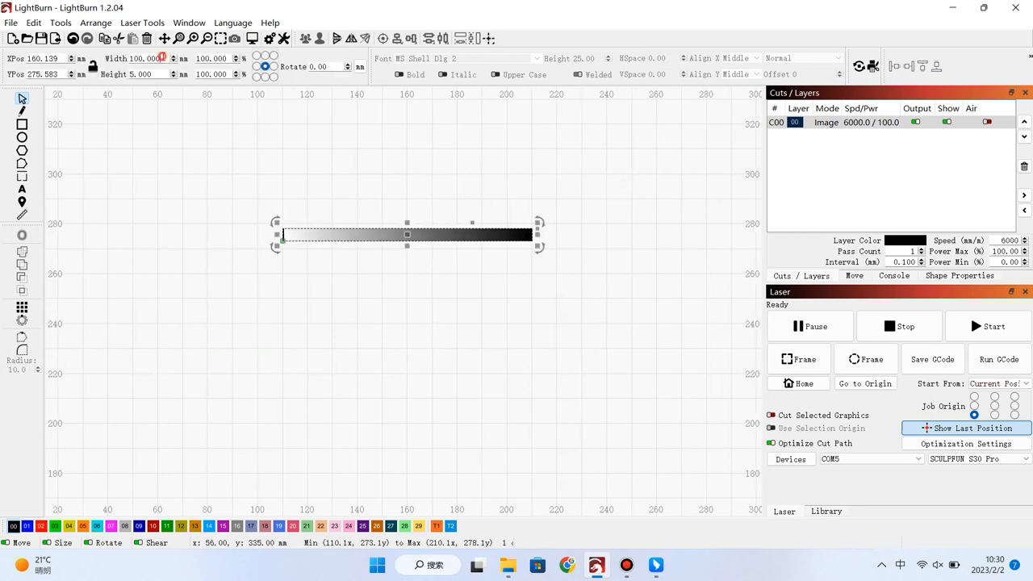
pyautogui.write('300.000')
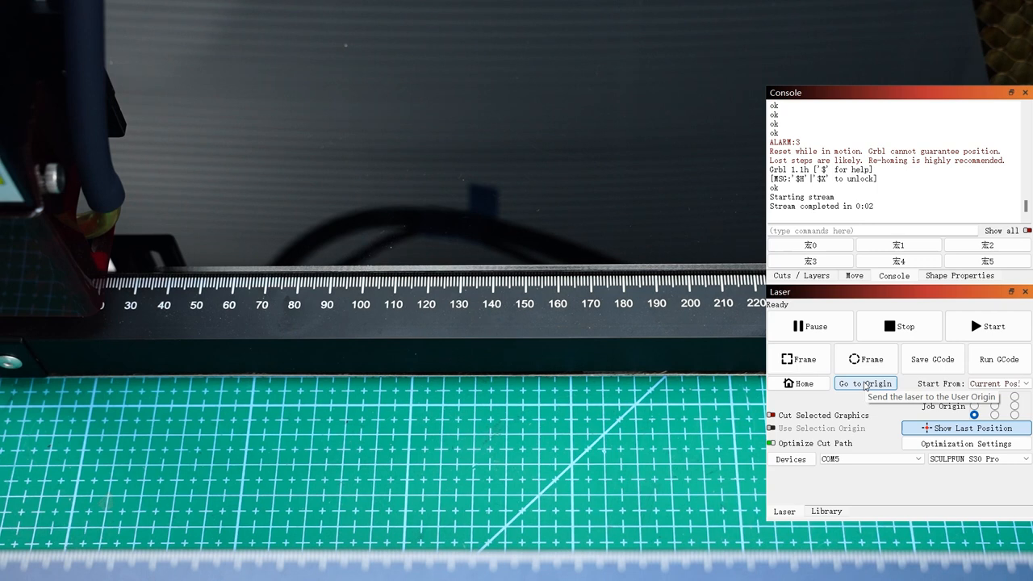
pyautogui.click(854, 275)
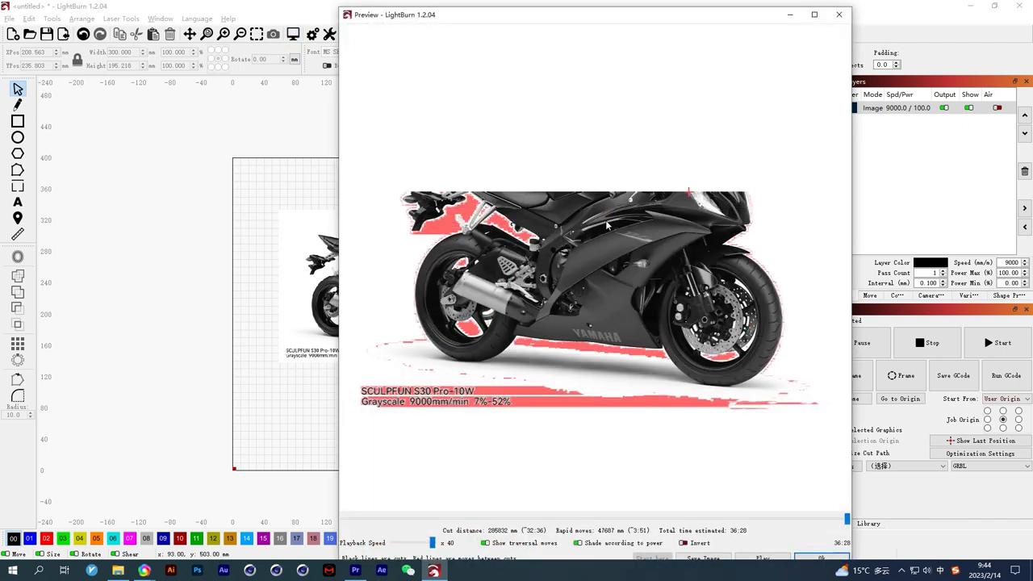
# Step: Enable Negative Image on the C00 photo layer and preview the inverted engraving
pyautogui.click(836, 16)
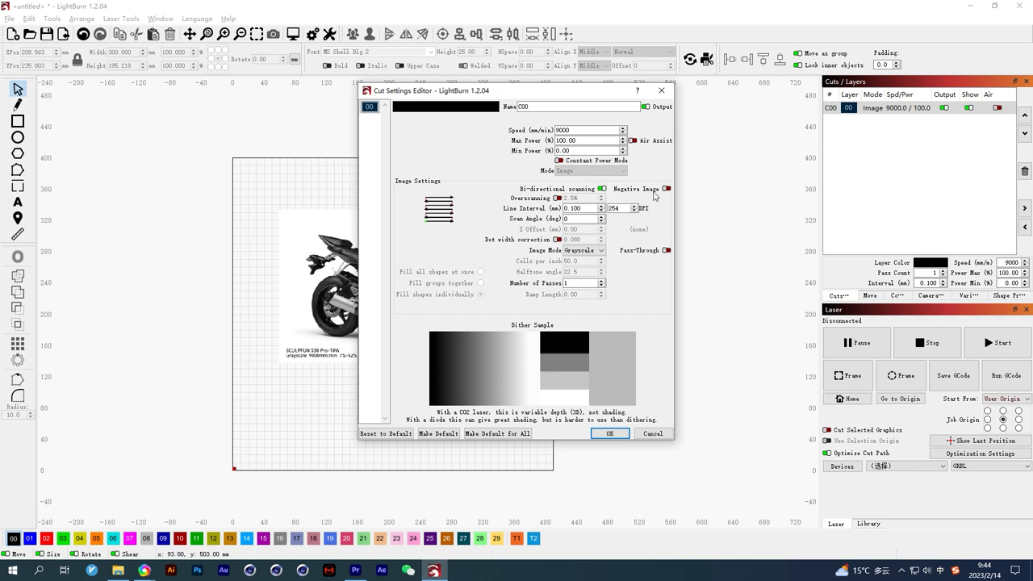
pyautogui.click(668, 187)
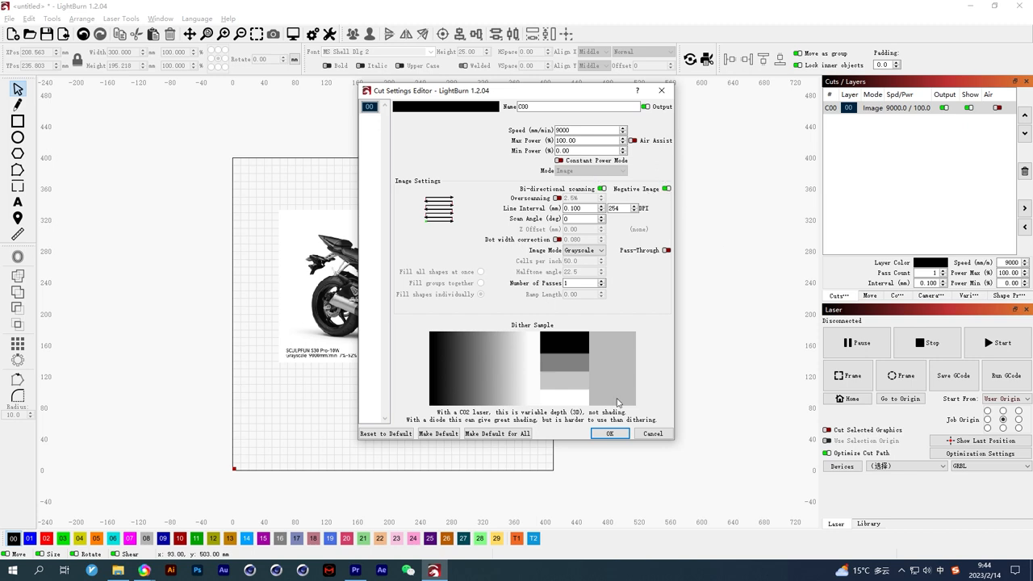
pyautogui.click(610, 432)
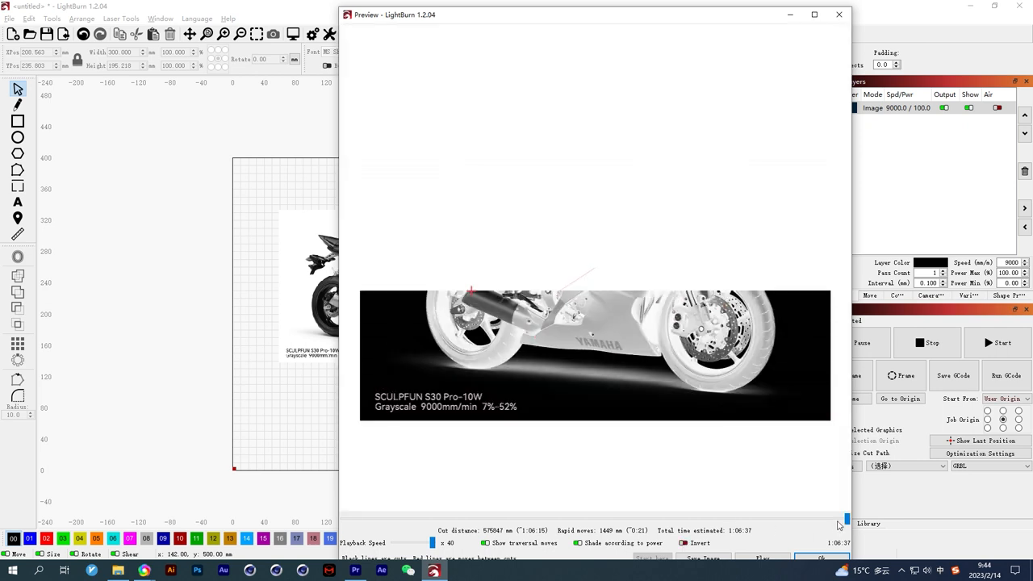
pyautogui.click(820, 558)
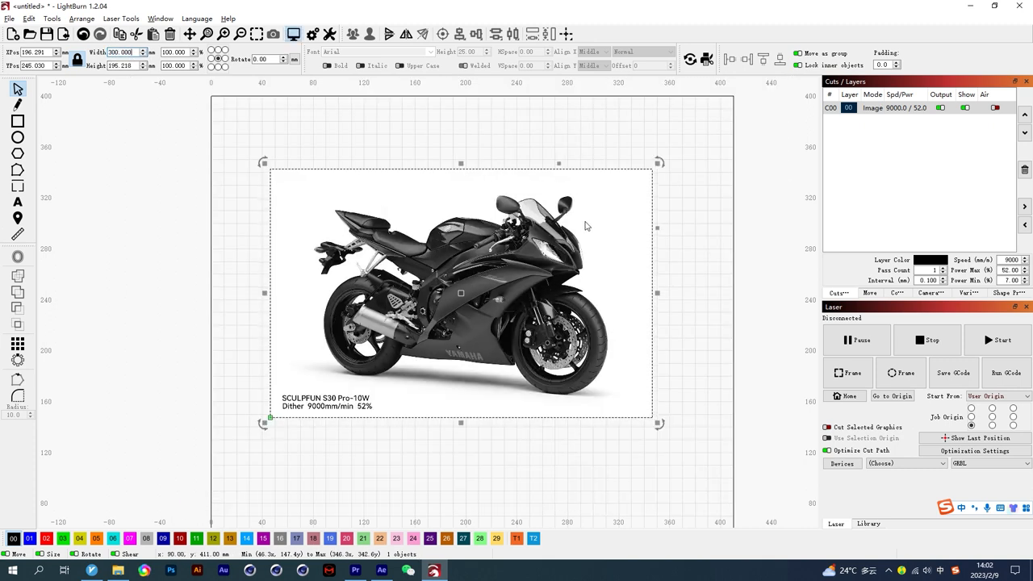
# Step: Preview the motorcycle job, then set the image layer's mode to Dither
pyautogui.click(297, 33)
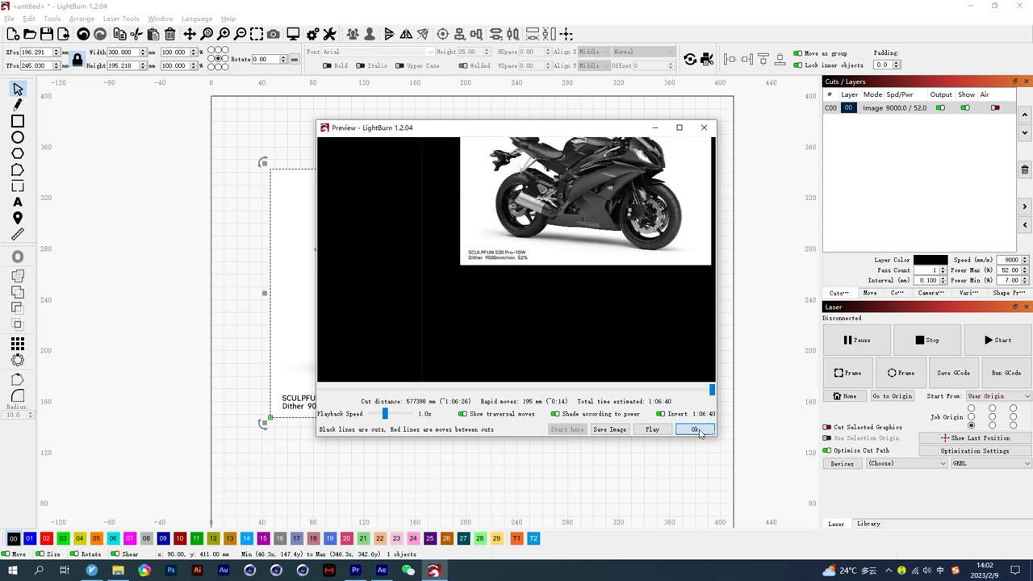
pyautogui.click(694, 429)
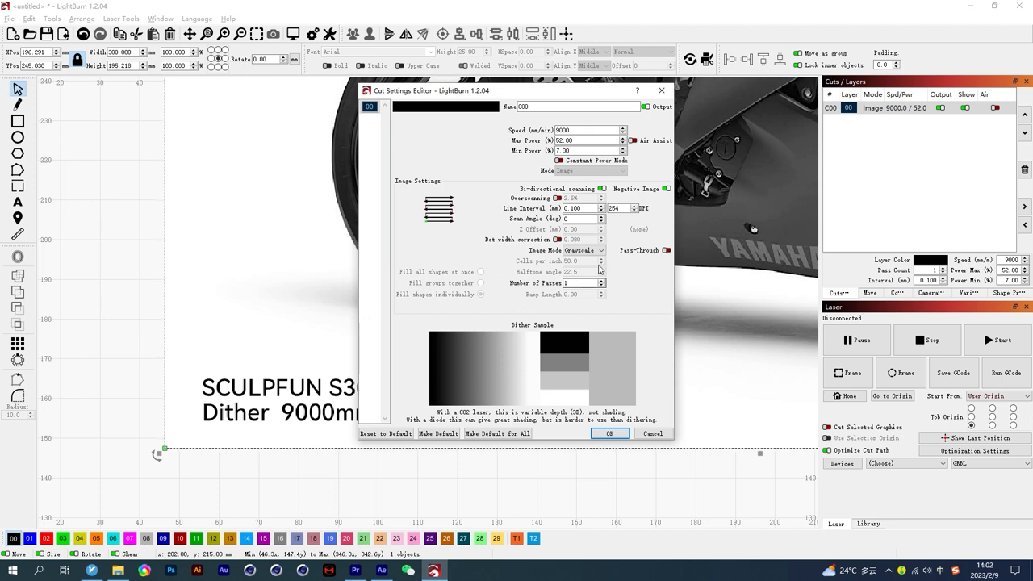
pyautogui.click(581, 250)
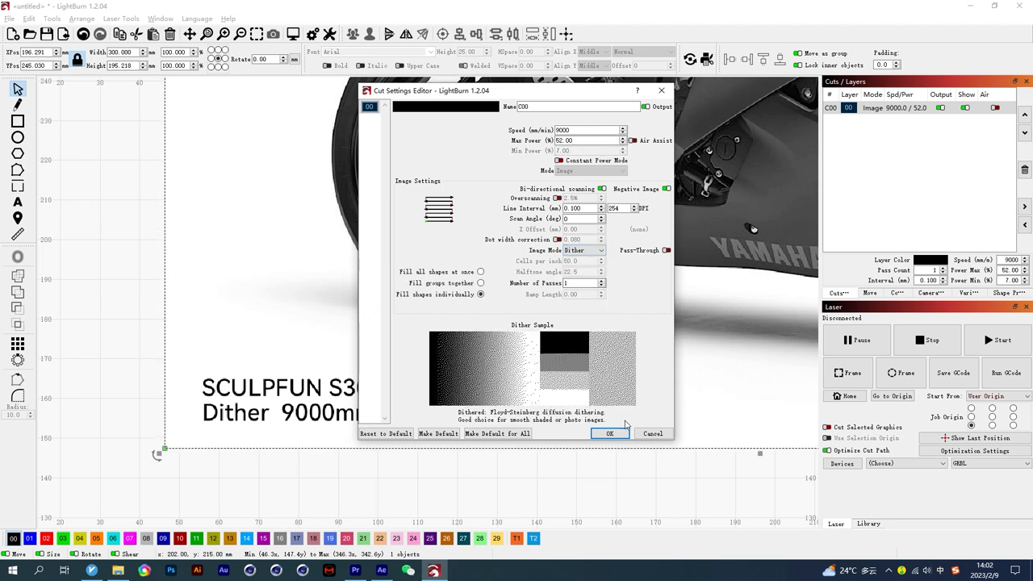
pyautogui.click(610, 432)
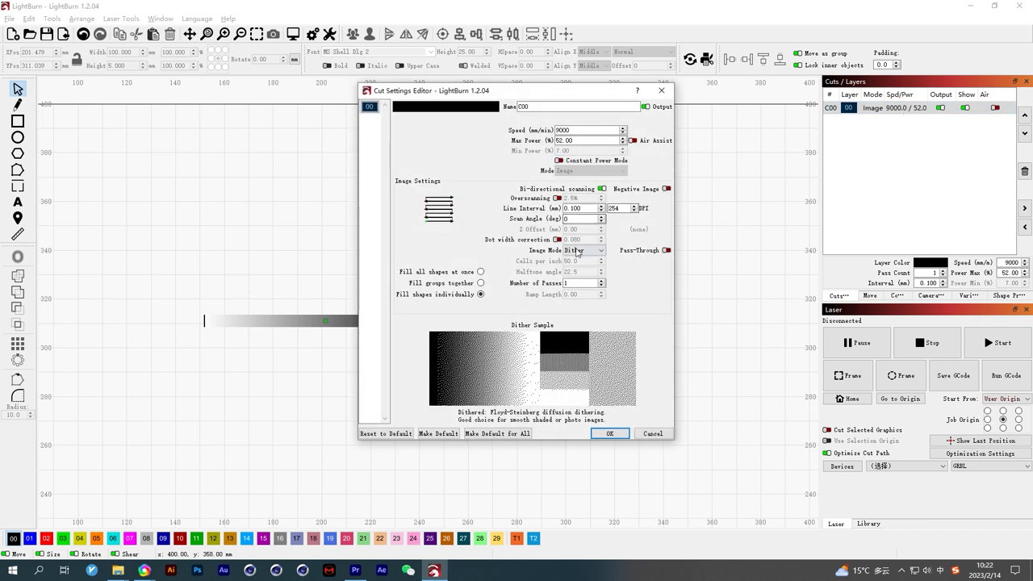
# Step: Return the test layer to Grayscale mode with speed 600 and select Max Power for editing
pyautogui.click(578, 250)
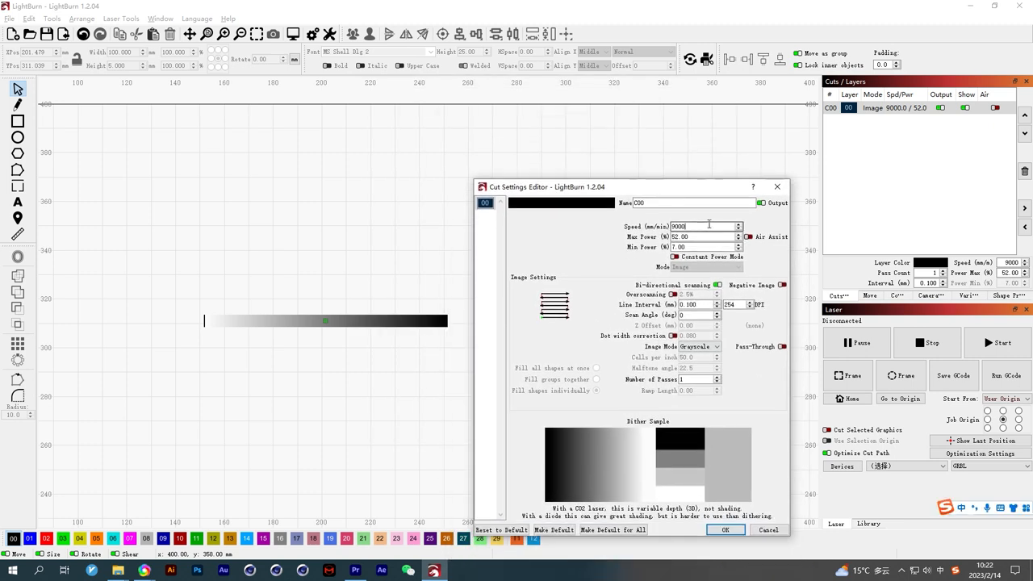
pyautogui.write('600')
pyautogui.click(705, 237)
pyautogui.write('50')
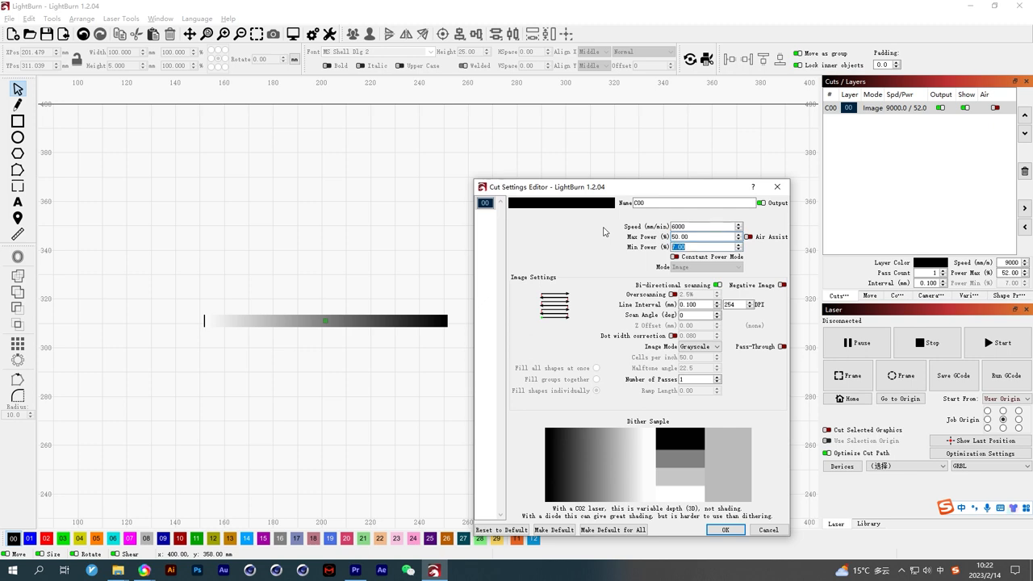
pyautogui.click(727, 529)
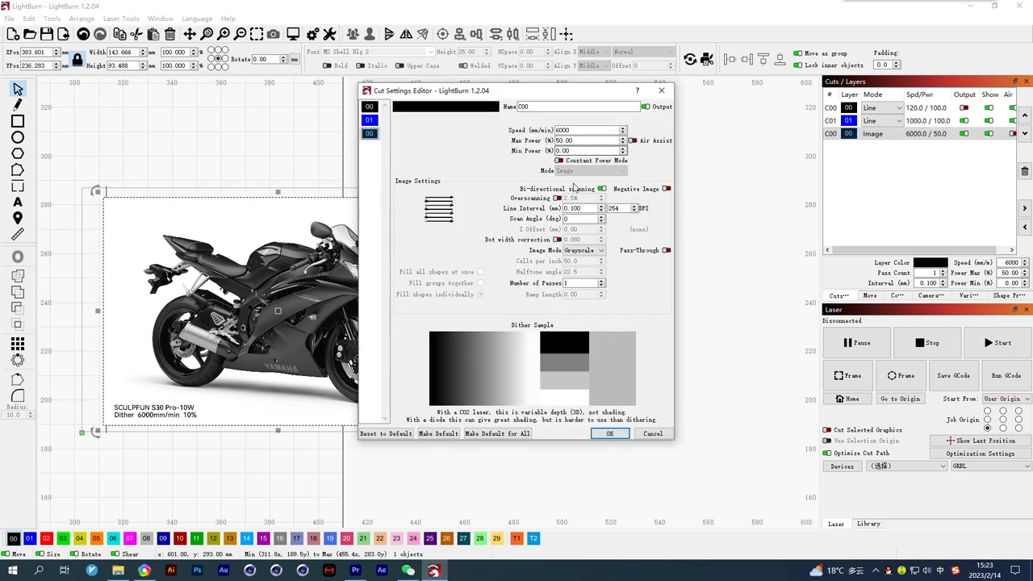
# Step: Set the motorcycle image layer's mode to Dither, then select the C01 line layer
pyautogui.click(584, 250)
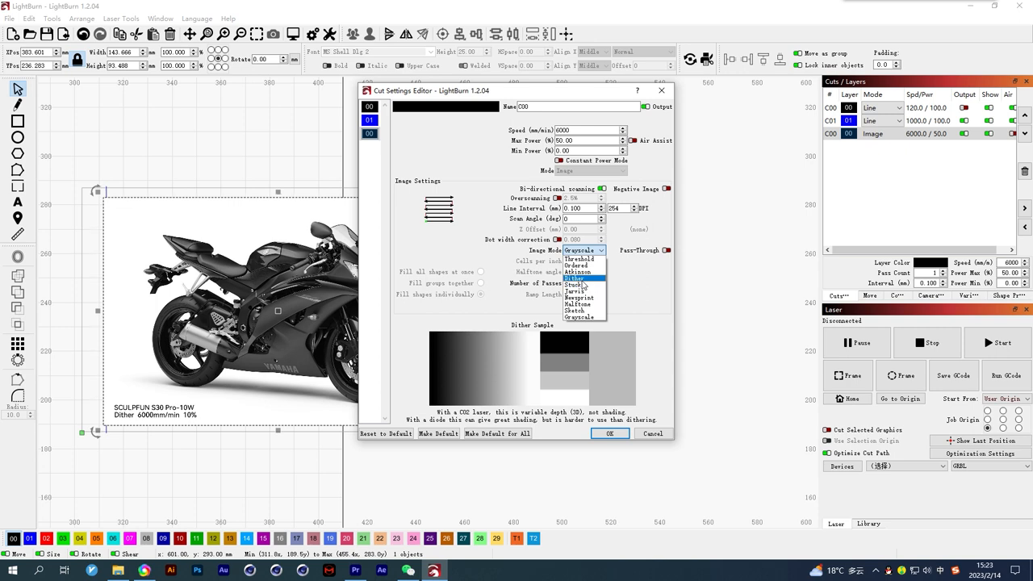
pyautogui.click(610, 432)
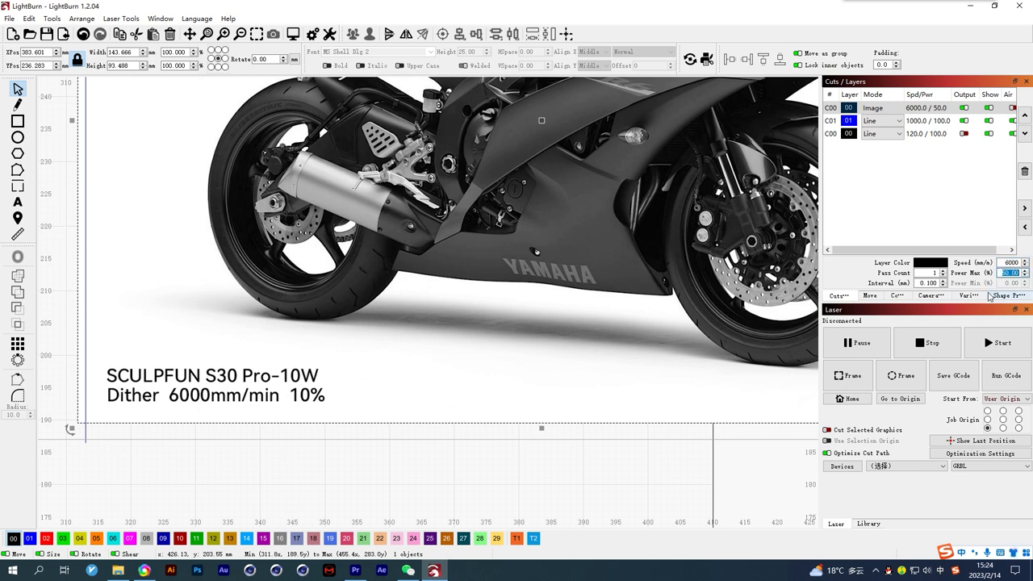
pyautogui.click(871, 120)
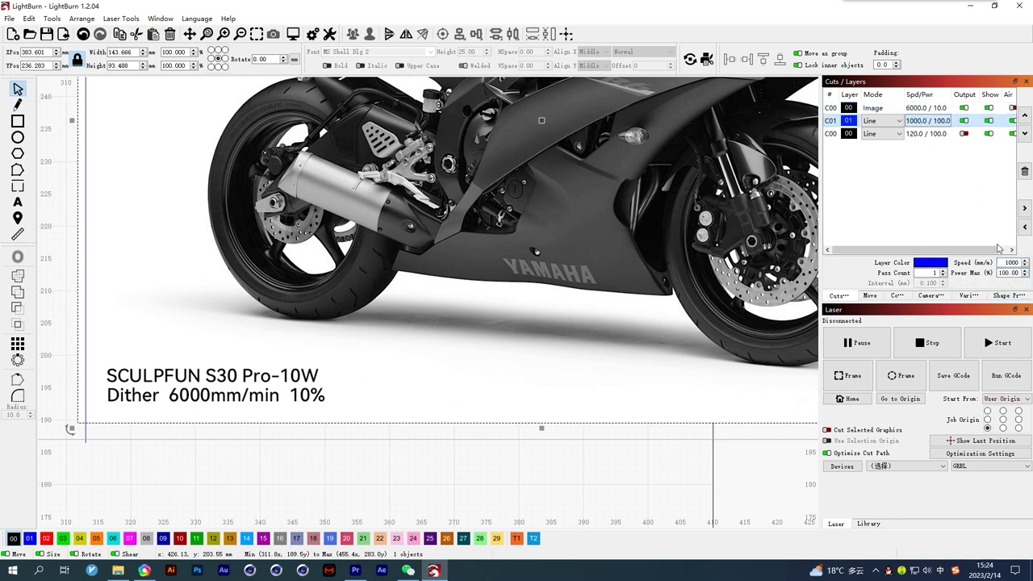